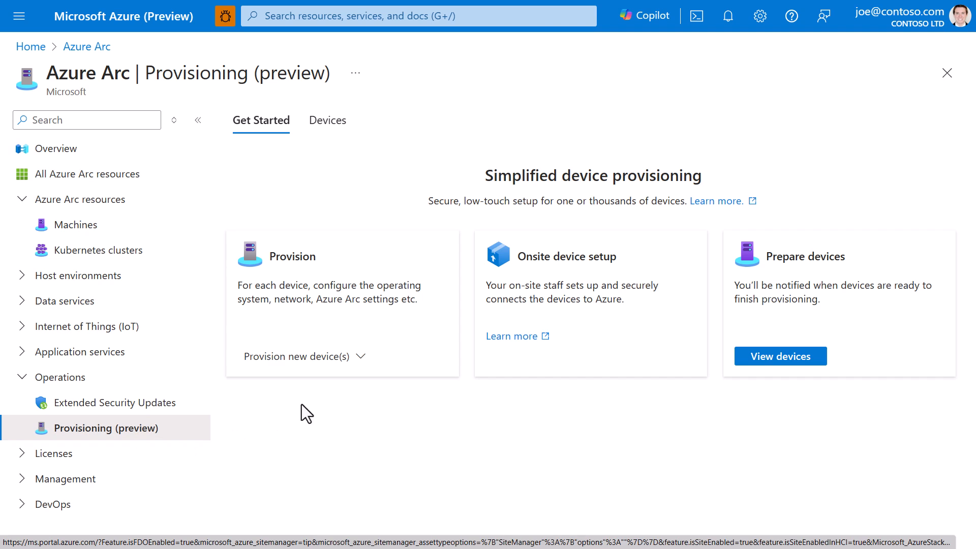
Provision a new device from an FDO ownership voucher file and add it to the provisioning list
{"action": "left_click", "coordinate": [298, 356]}
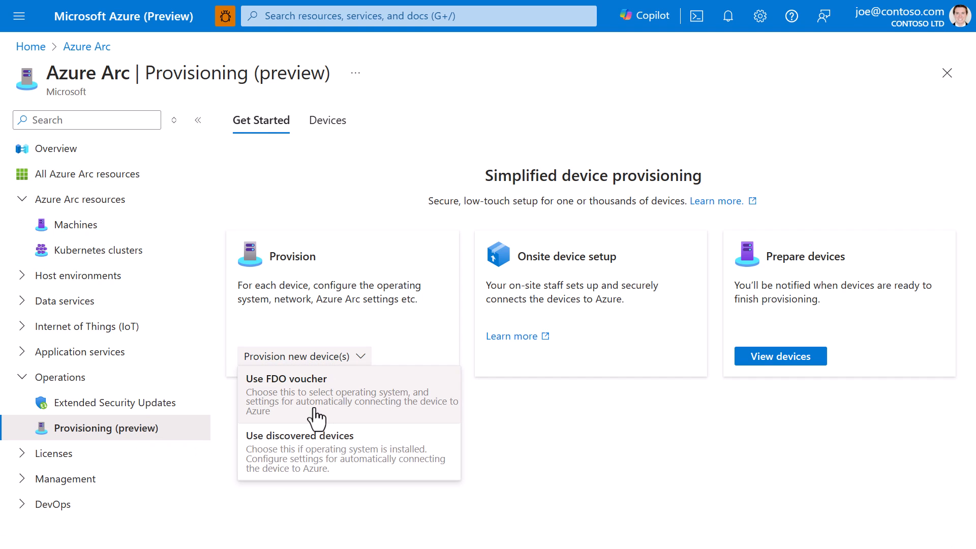
{"action": "left_click", "coordinate": [287, 378]}
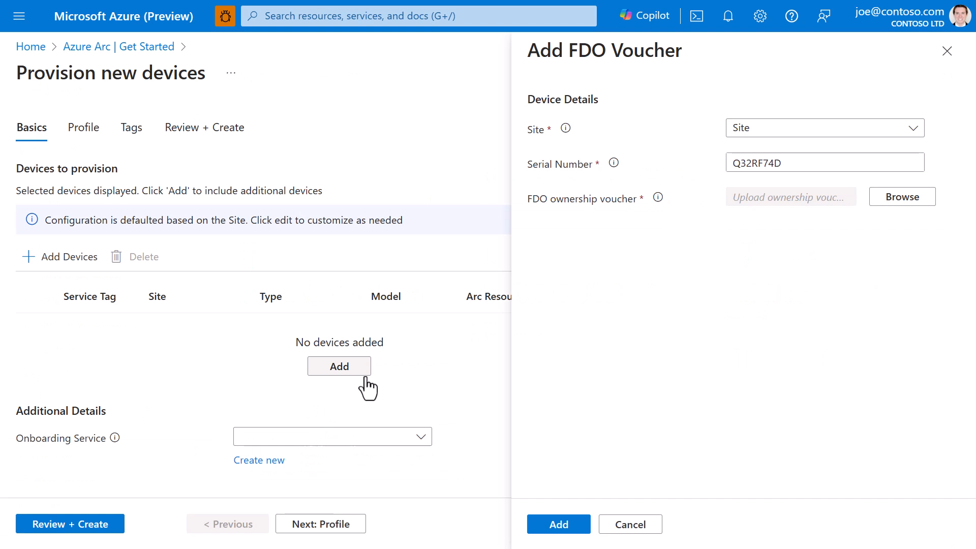
{"action": "left_click", "coordinate": [902, 196]}
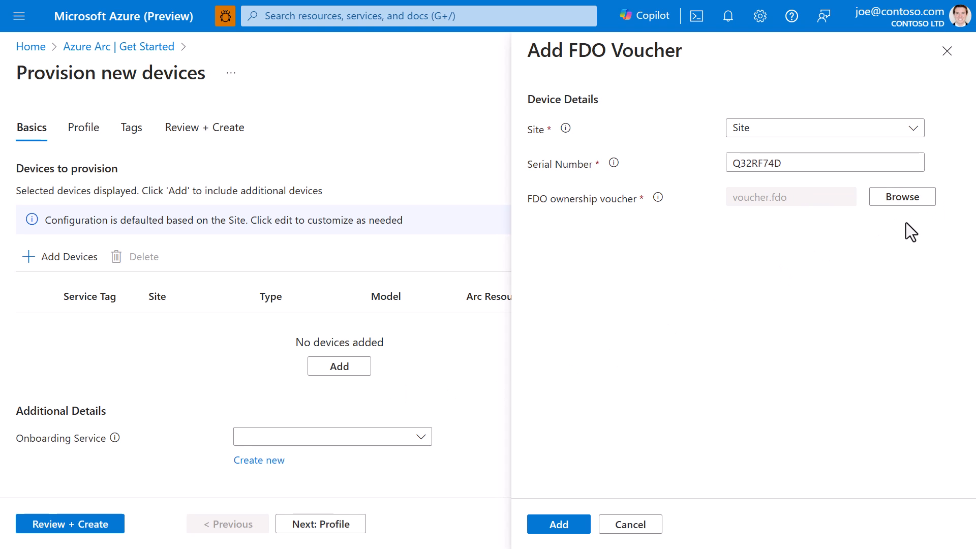
{"action": "left_click", "coordinate": [557, 524]}
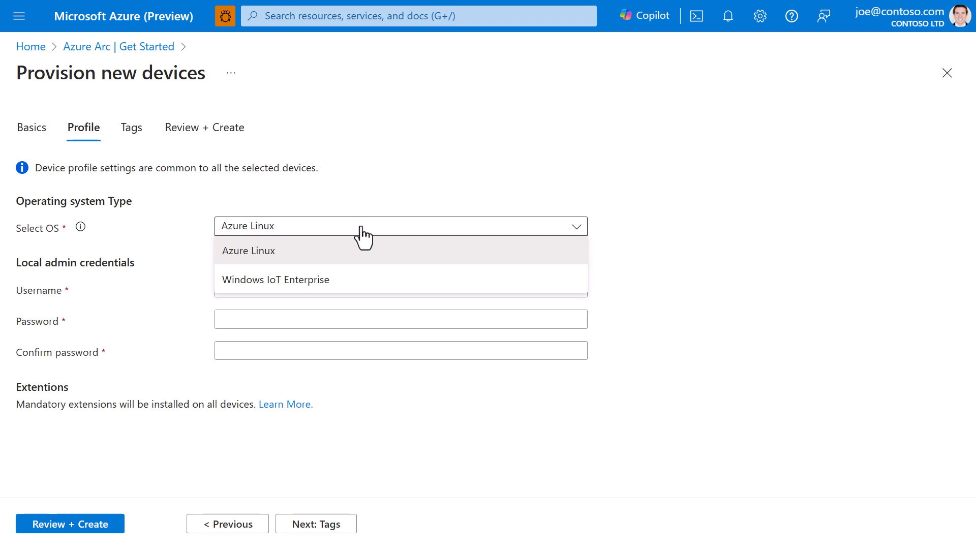
{"action": "mouse_move", "coordinate": [356, 262]}
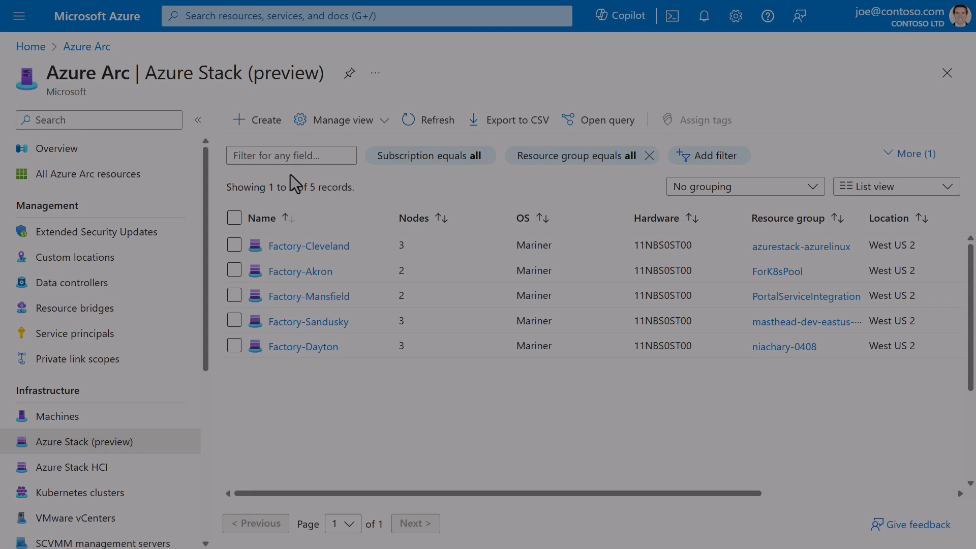
Create node pool 'Factory-Springfield' in West US 2 with all three Azure Linux machines added
{"action": "left_click", "coordinate": [256, 120]}
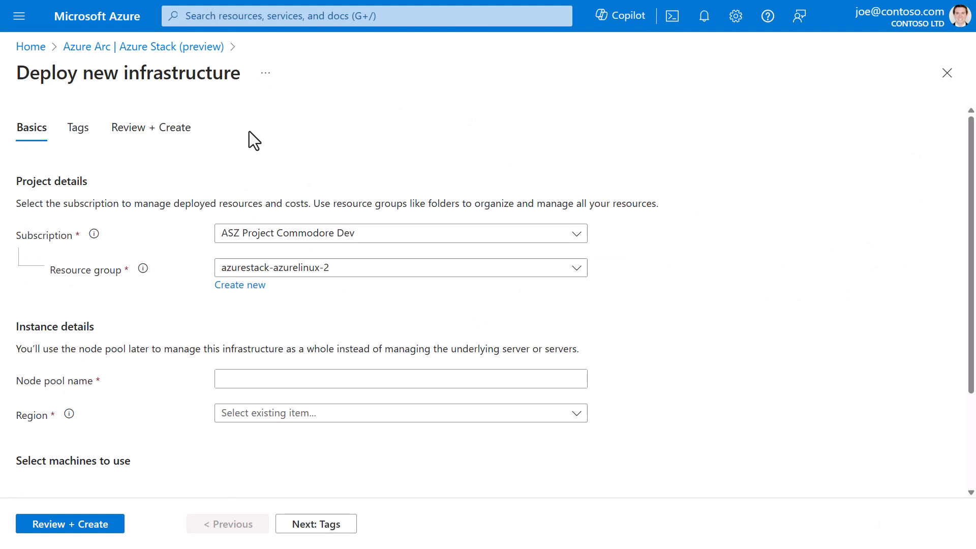
{"action": "type", "text": "Factory-"}
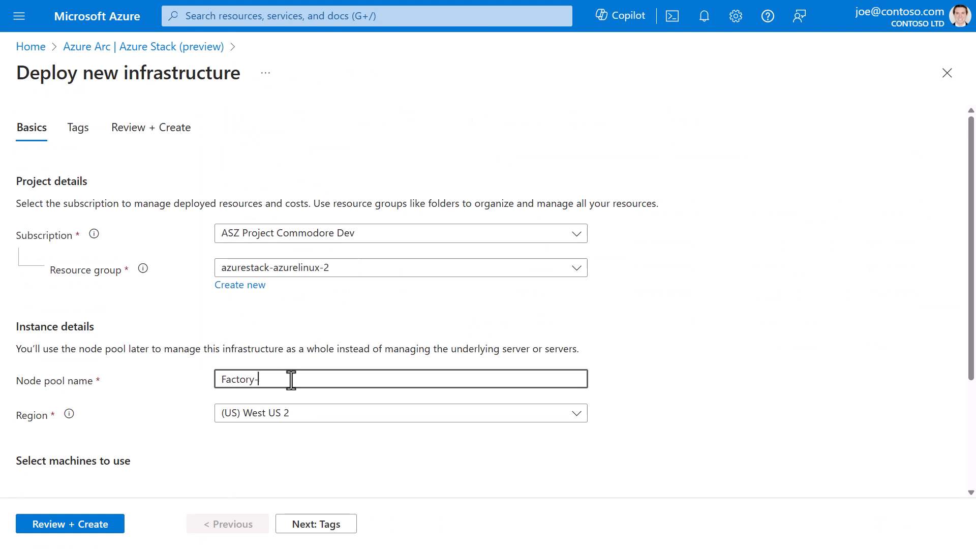
{"action": "type", "text": "Springfield"}
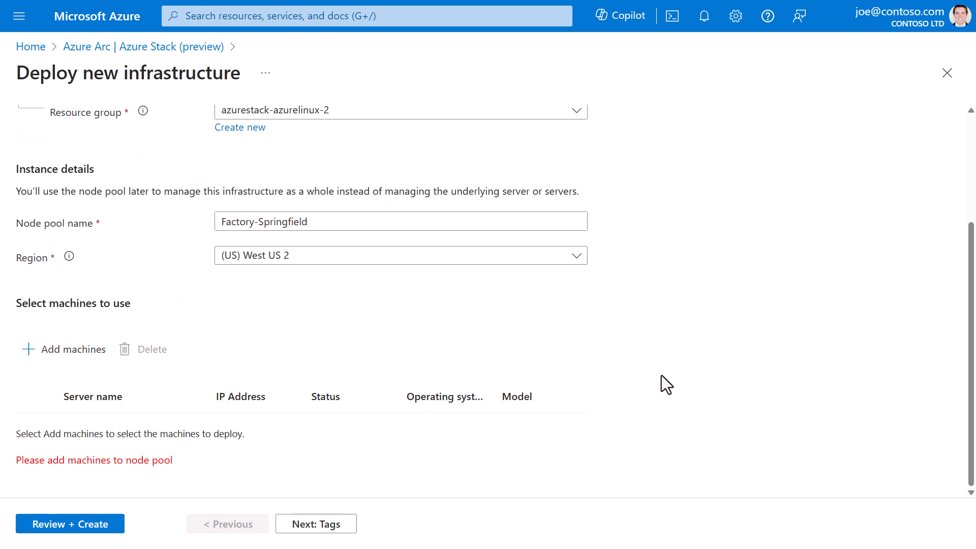
{"action": "left_click", "coordinate": [64, 349]}
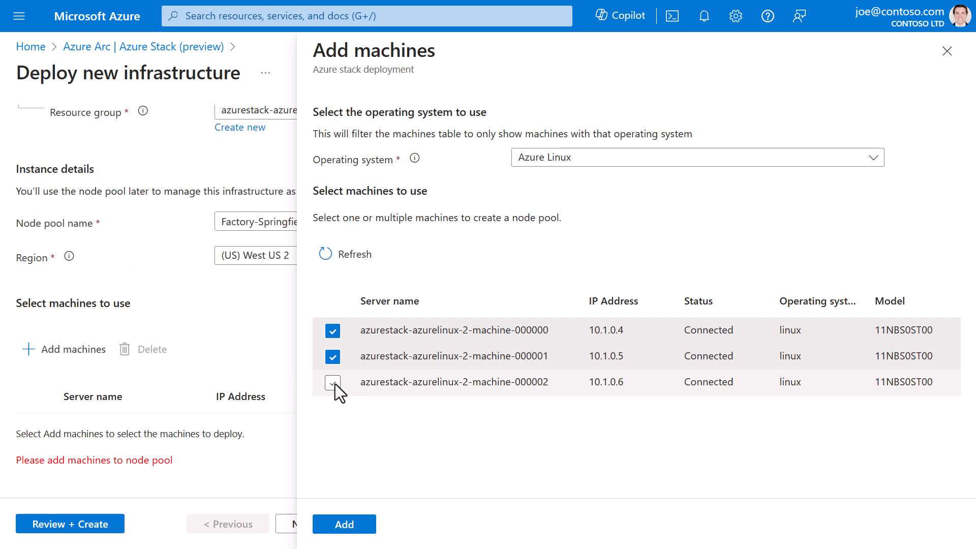
{"action": "left_click", "coordinate": [343, 523]}
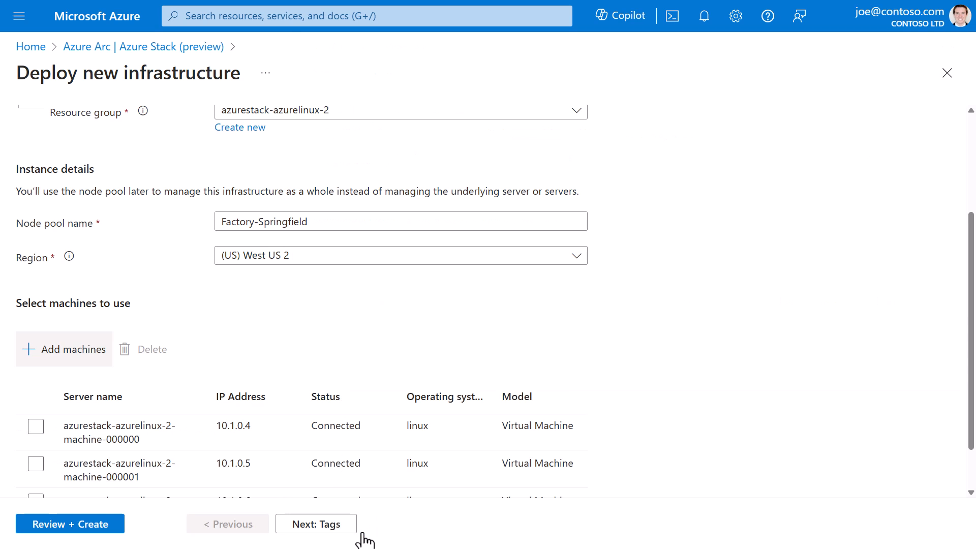
{"action": "left_click", "coordinate": [70, 523]}
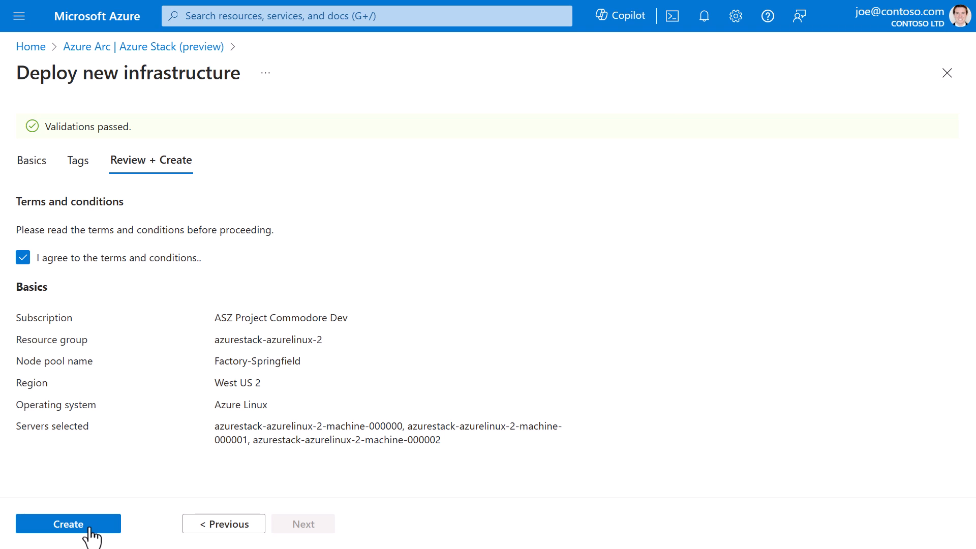
{"action": "left_click", "coordinate": [68, 523]}
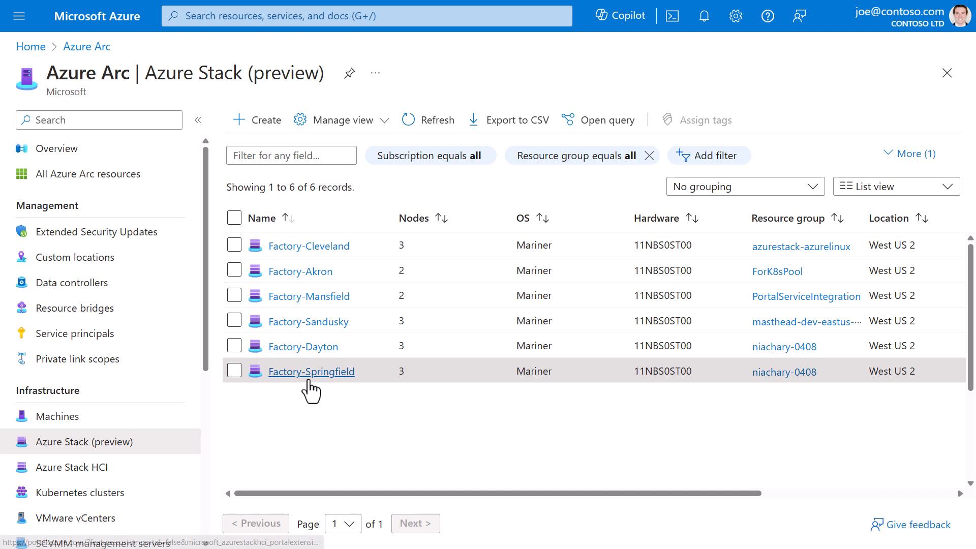
Show Factory-Springfield's machines: se30-node1, se30-node2 and se30-node3, all connected
{"action": "left_click", "coordinate": [311, 372]}
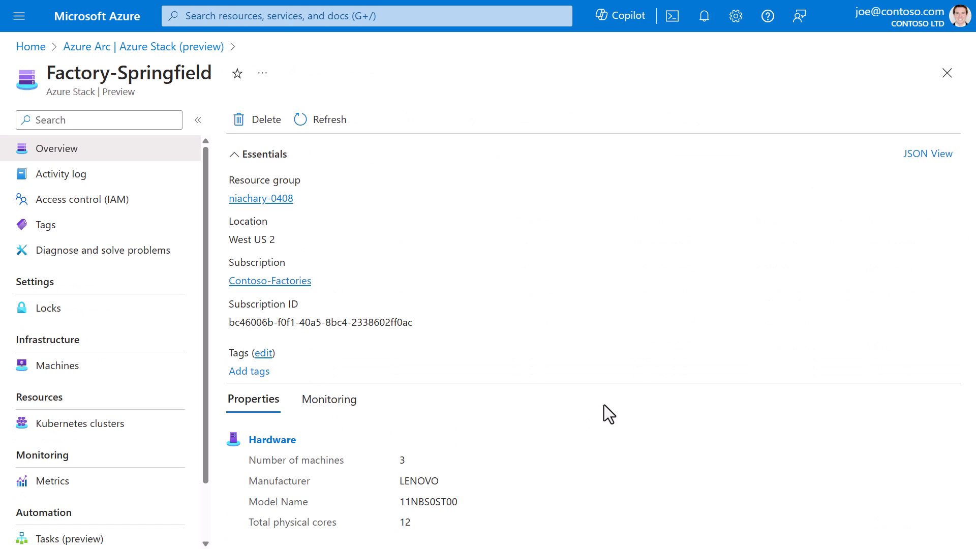
{"action": "mouse_move", "coordinate": [516, 473]}
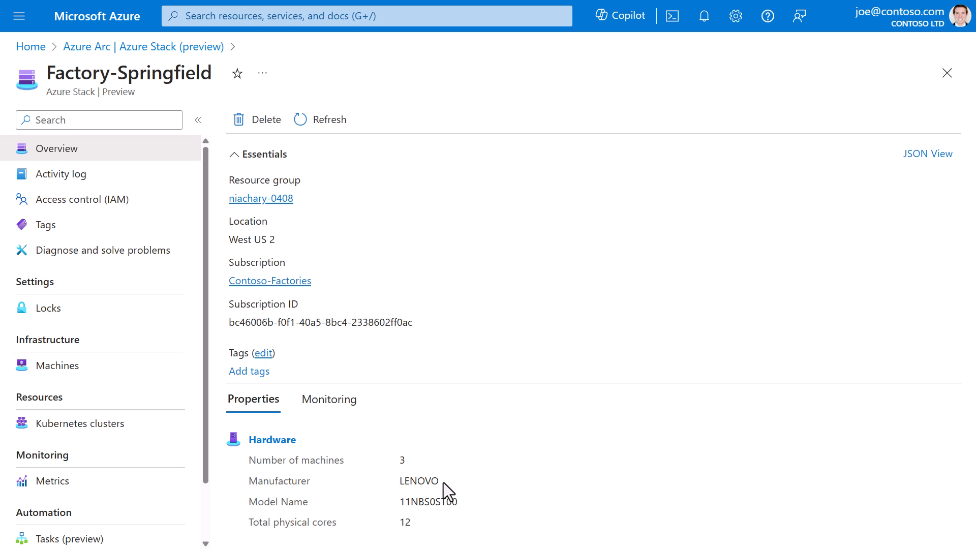
{"action": "mouse_move", "coordinate": [379, 517]}
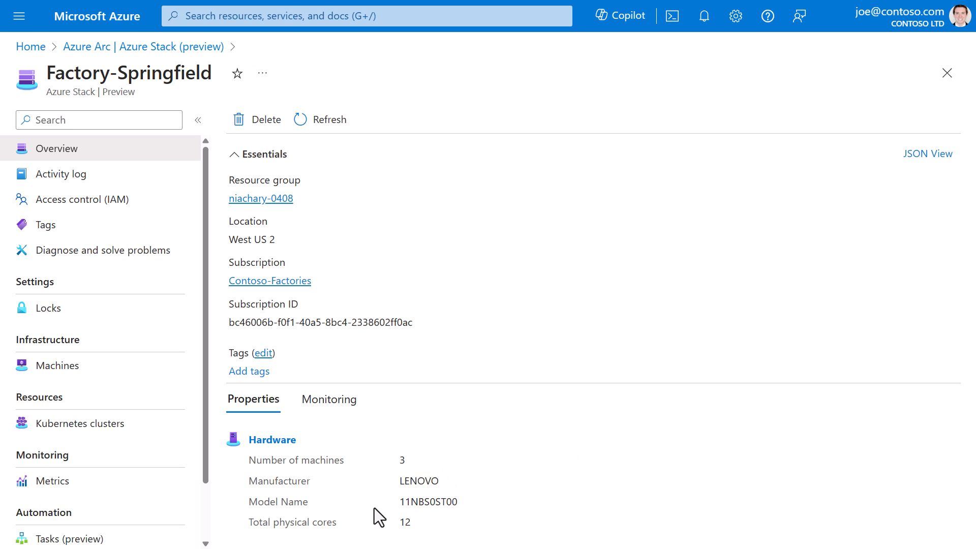
{"action": "left_click", "coordinate": [57, 365]}
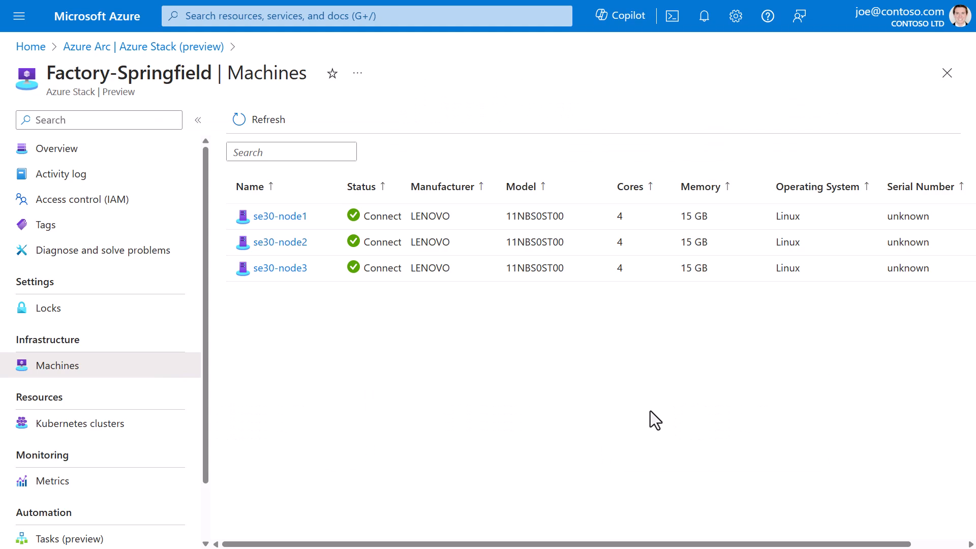
{"action": "mouse_move", "coordinate": [53, 480]}
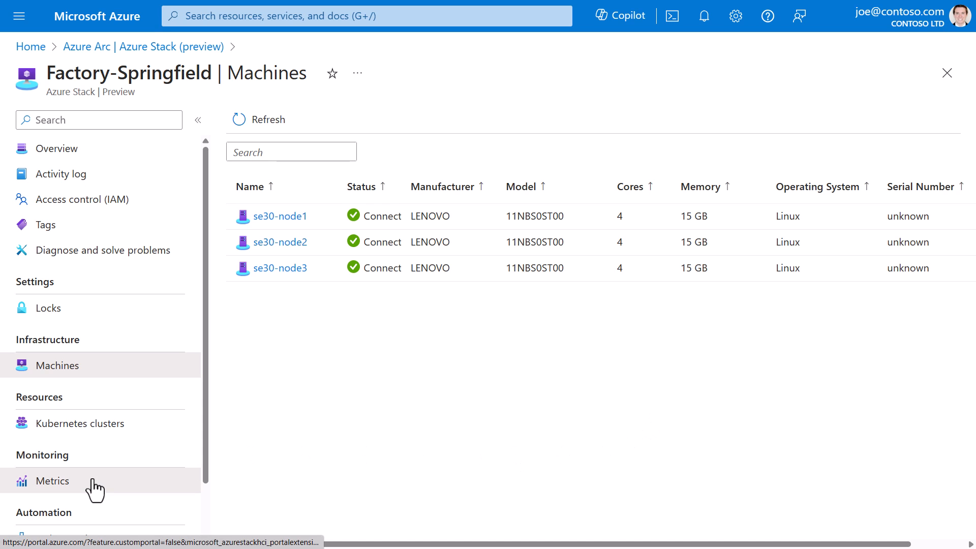
Chart Factory-Springfield's max Percentage Memory metric split by NodeName
{"action": "left_click", "coordinate": [53, 481]}
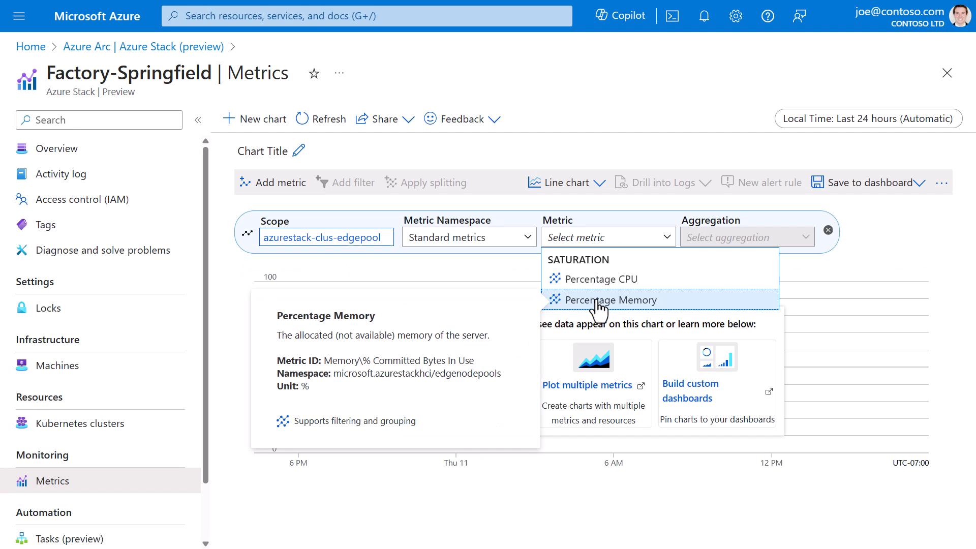
{"action": "left_click", "coordinate": [609, 299]}
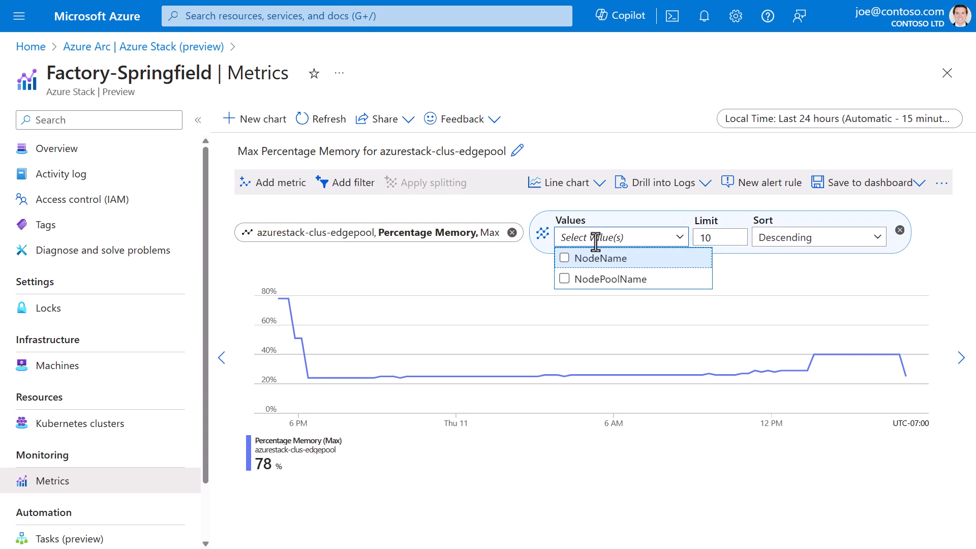
{"action": "left_click", "coordinate": [597, 257]}
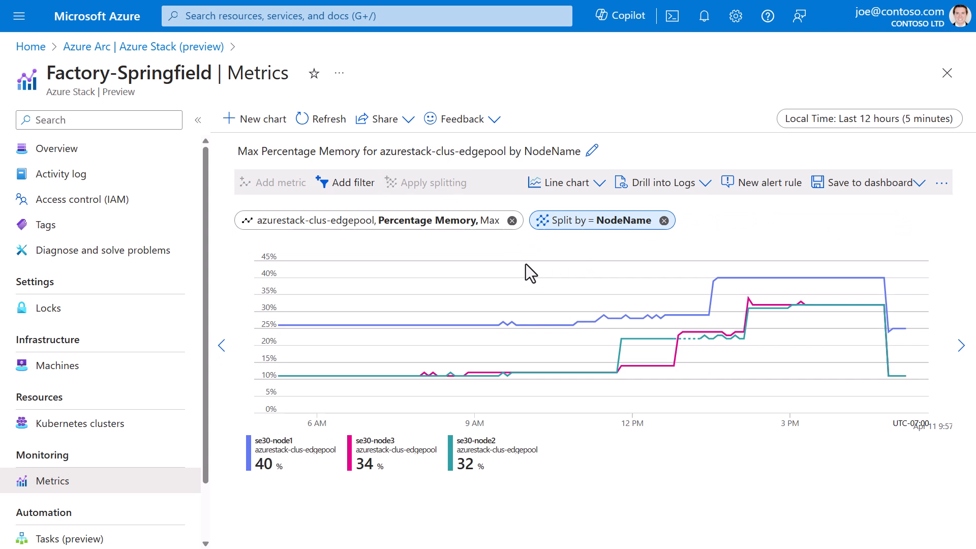
{"action": "mouse_move", "coordinate": [664, 350]}
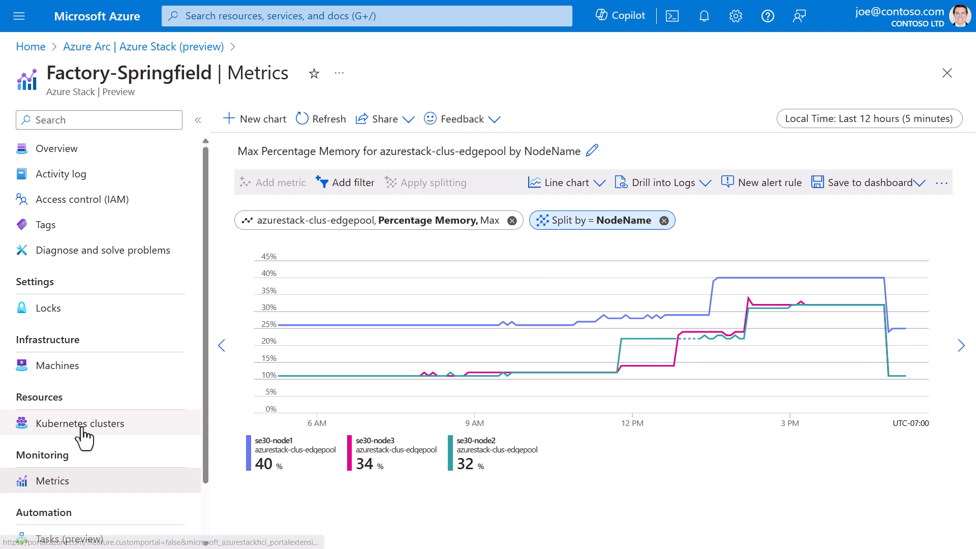
List the running pods of Factory-Springfield-AKS across se30-node1, node2 and node3 under Workloads
{"action": "left_click", "coordinate": [80, 423]}
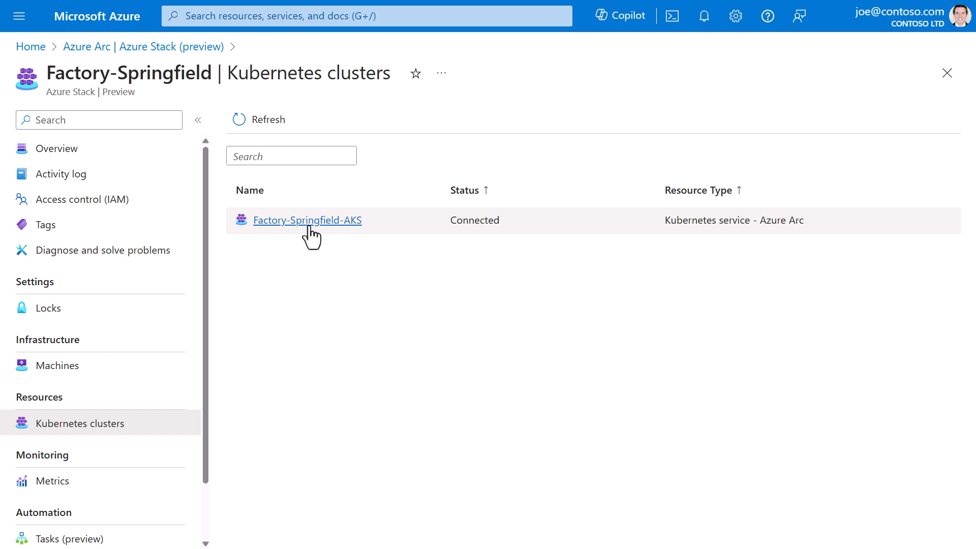
{"action": "left_click", "coordinate": [307, 220]}
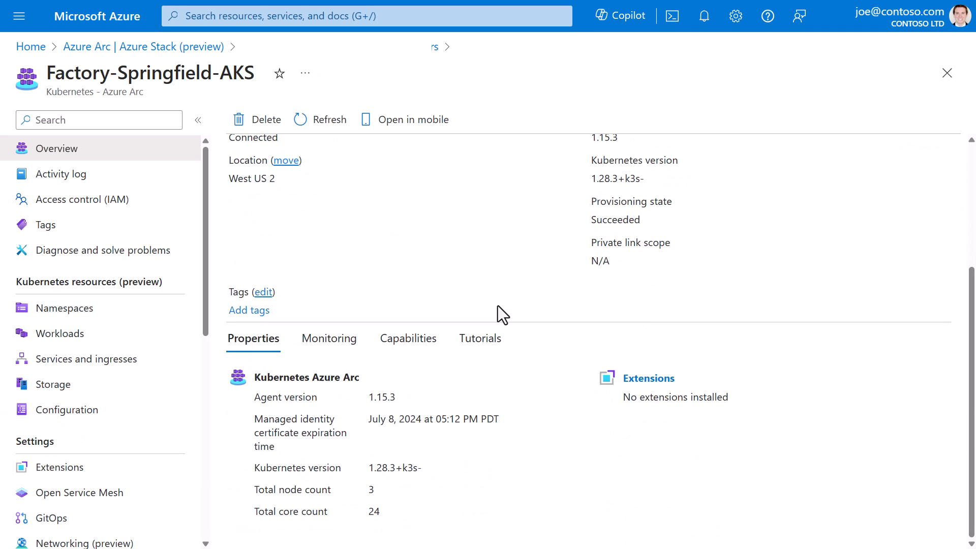
{"action": "mouse_move", "coordinate": [56, 199]}
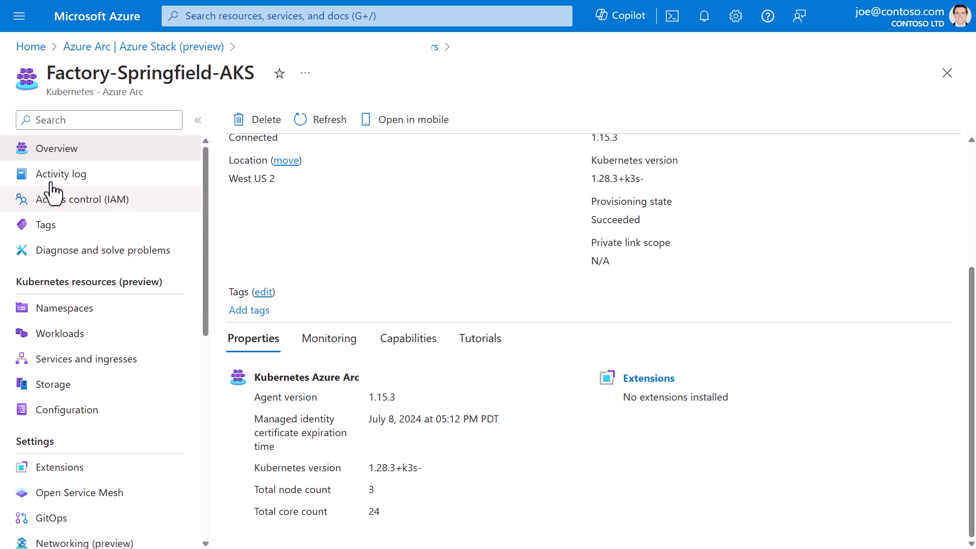
{"action": "mouse_move", "coordinate": [65, 517]}
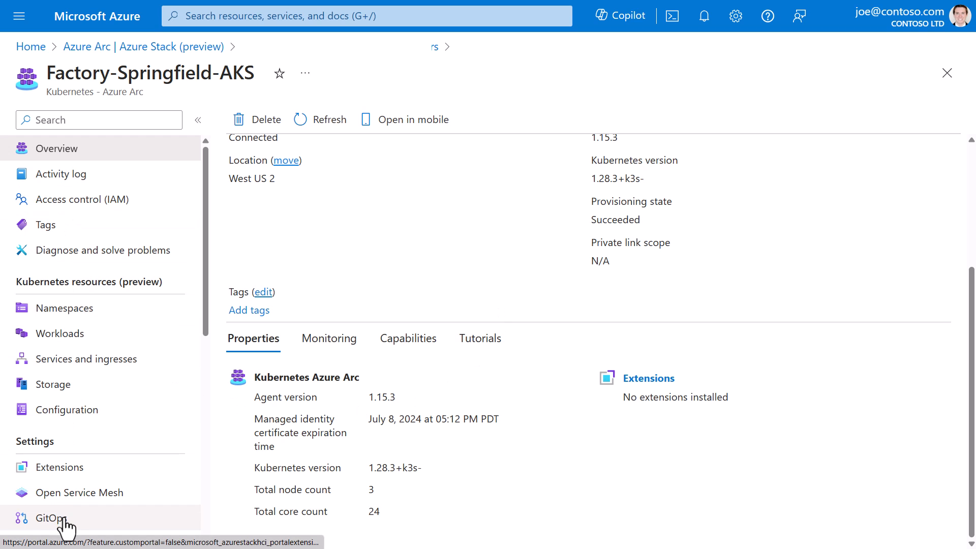
{"action": "mouse_move", "coordinate": [60, 334]}
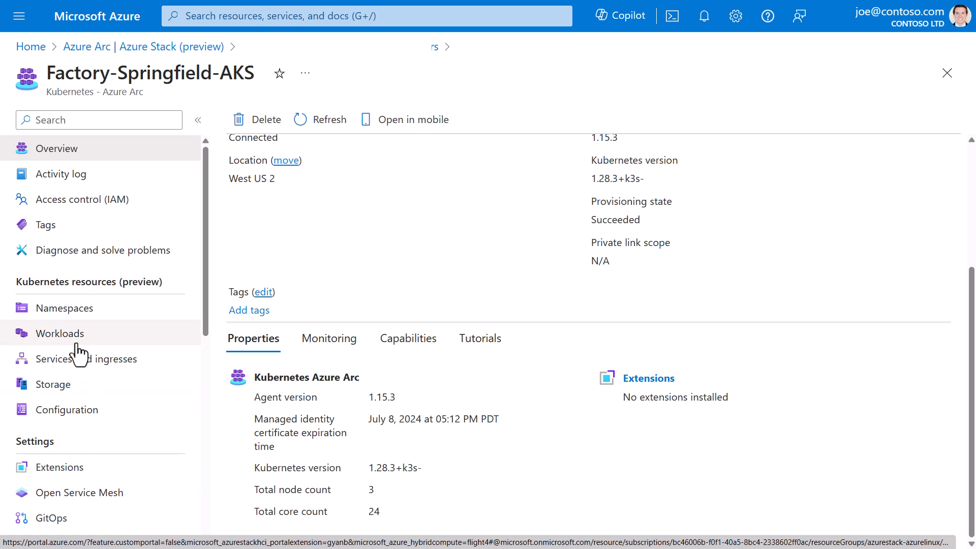
{"action": "left_click", "coordinate": [60, 333]}
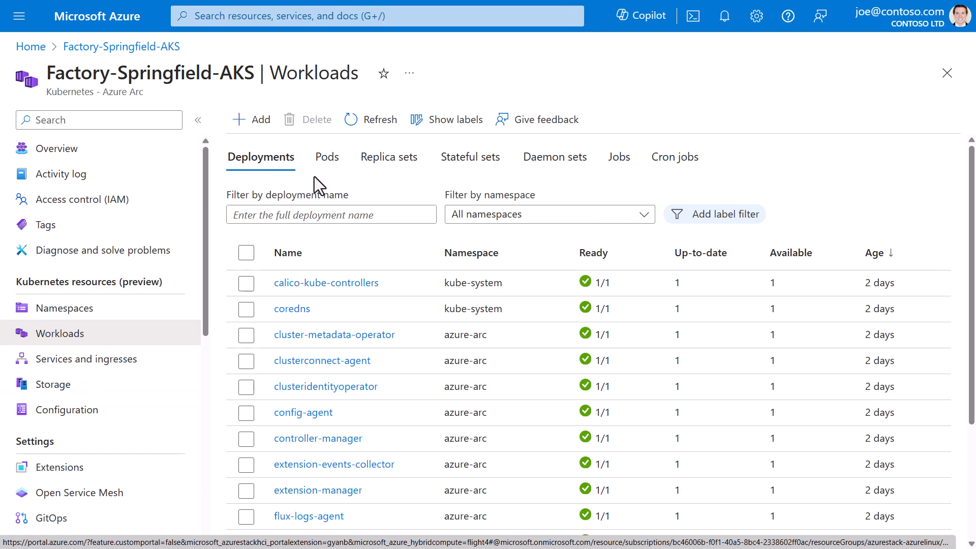
{"action": "left_click", "coordinate": [326, 157]}
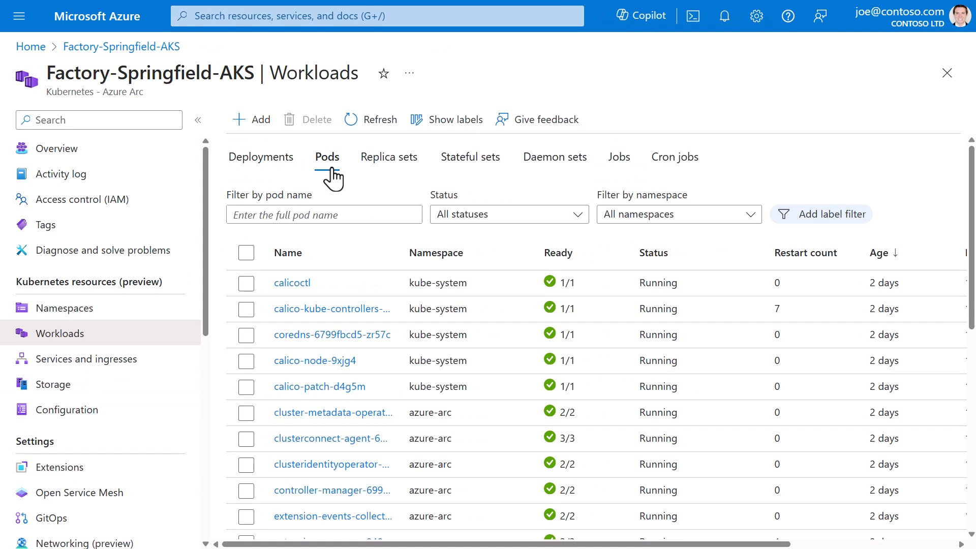
{"action": "scroll", "scroll_direction": "down", "scroll_amount": 3}
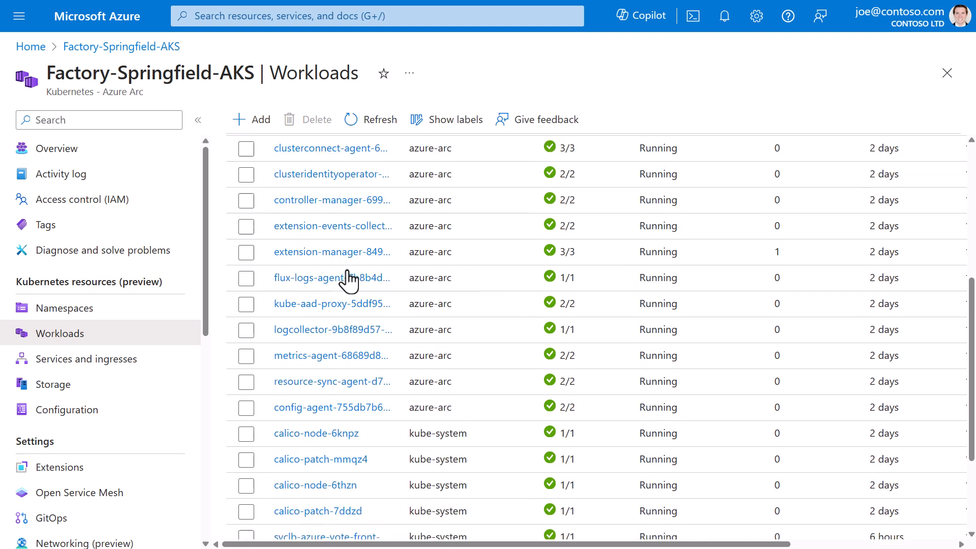
{"action": "scroll", "scroll_direction": "down", "scroll_amount": 3}
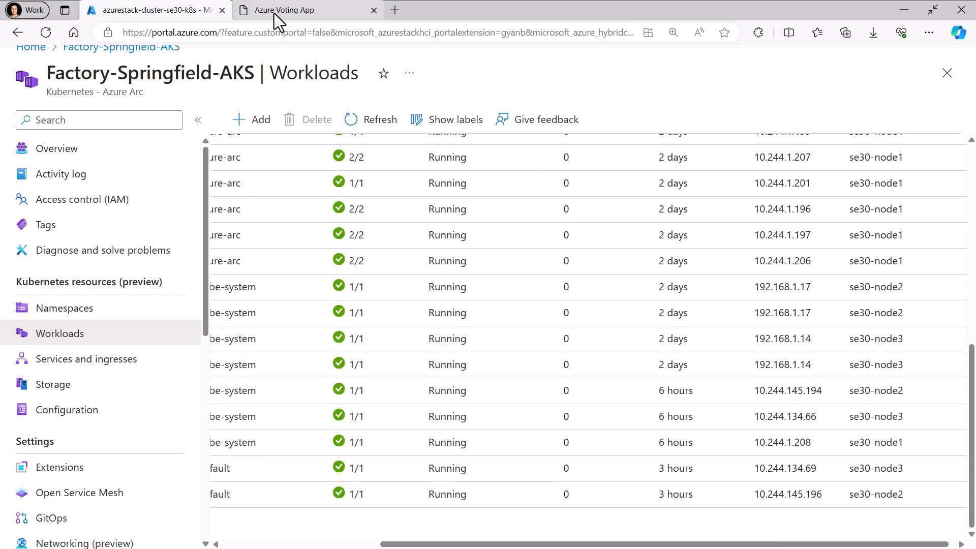
{"action": "left_click", "coordinate": [291, 11]}
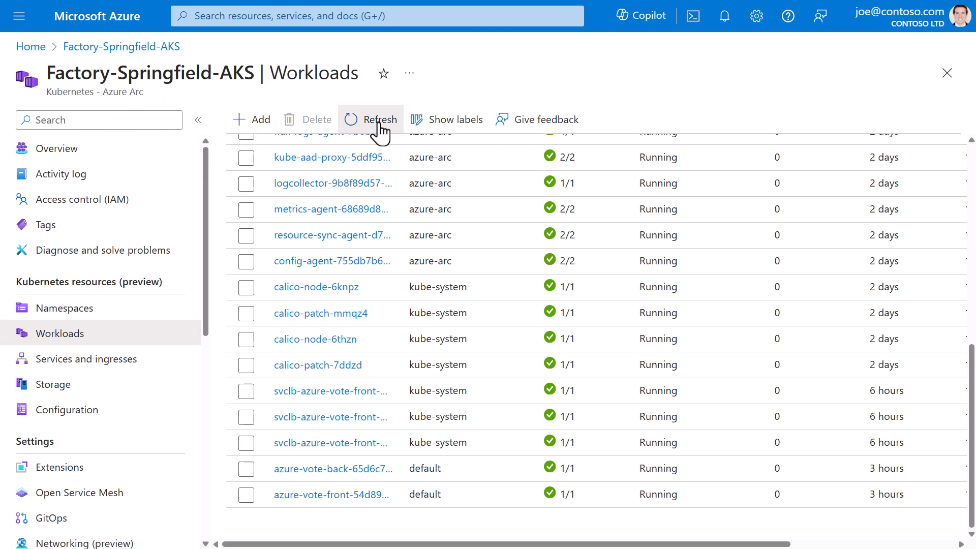
Refresh the pods list to show the new azure-vote-front pod running as the old one terminates
{"action": "left_click", "coordinate": [370, 119]}
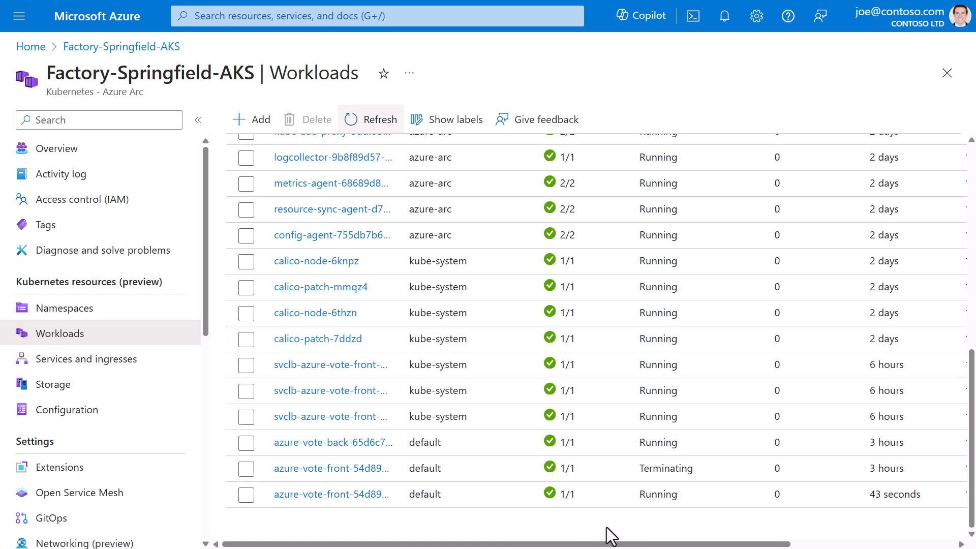
{"action": "mouse_move", "coordinate": [666, 504]}
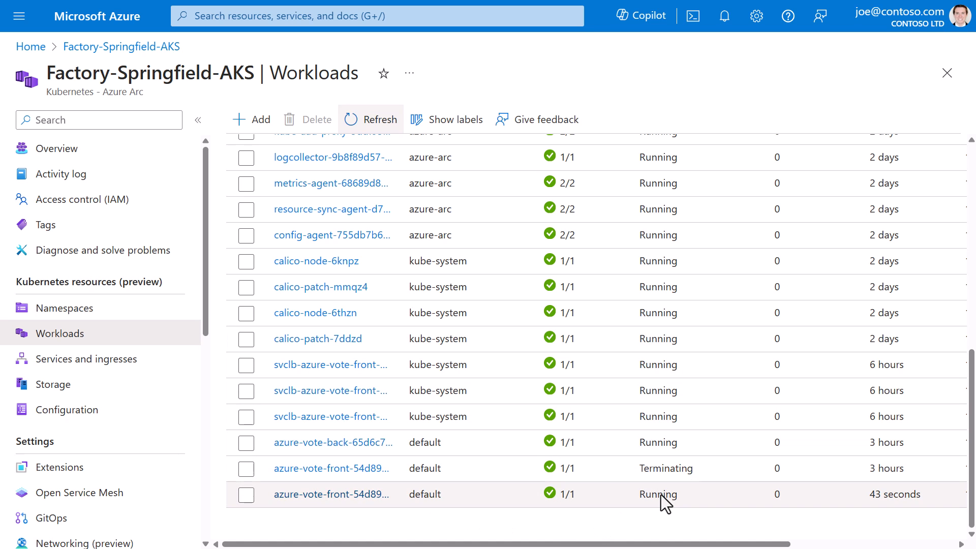